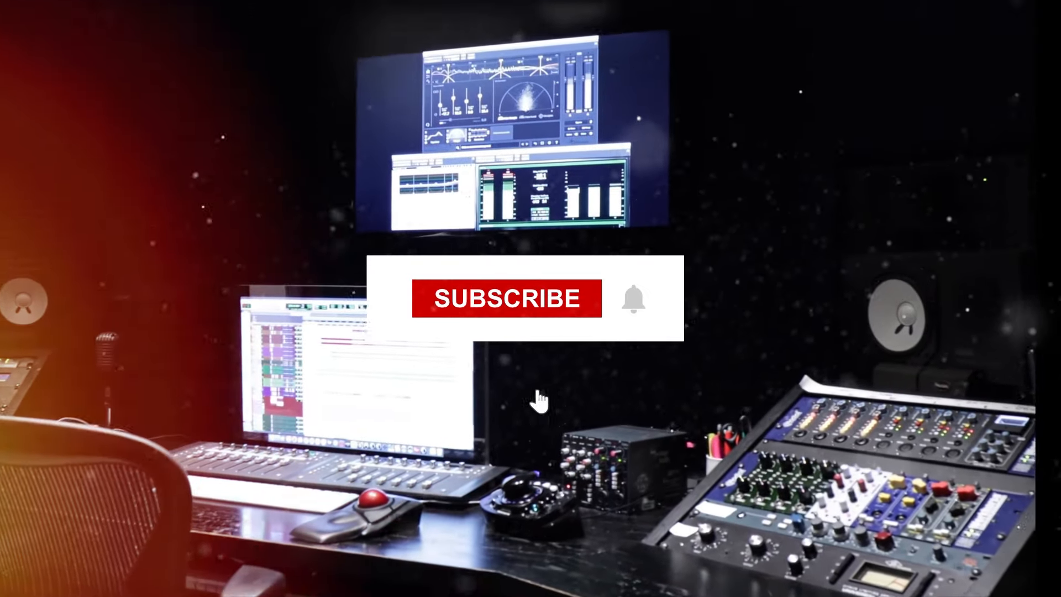
pyautogui.click(506, 297)
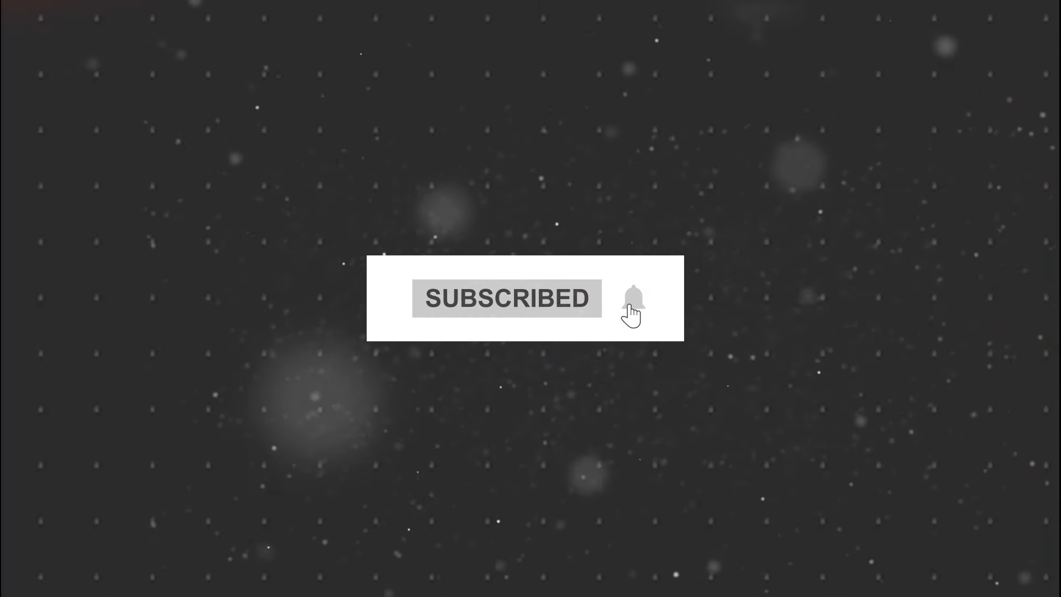